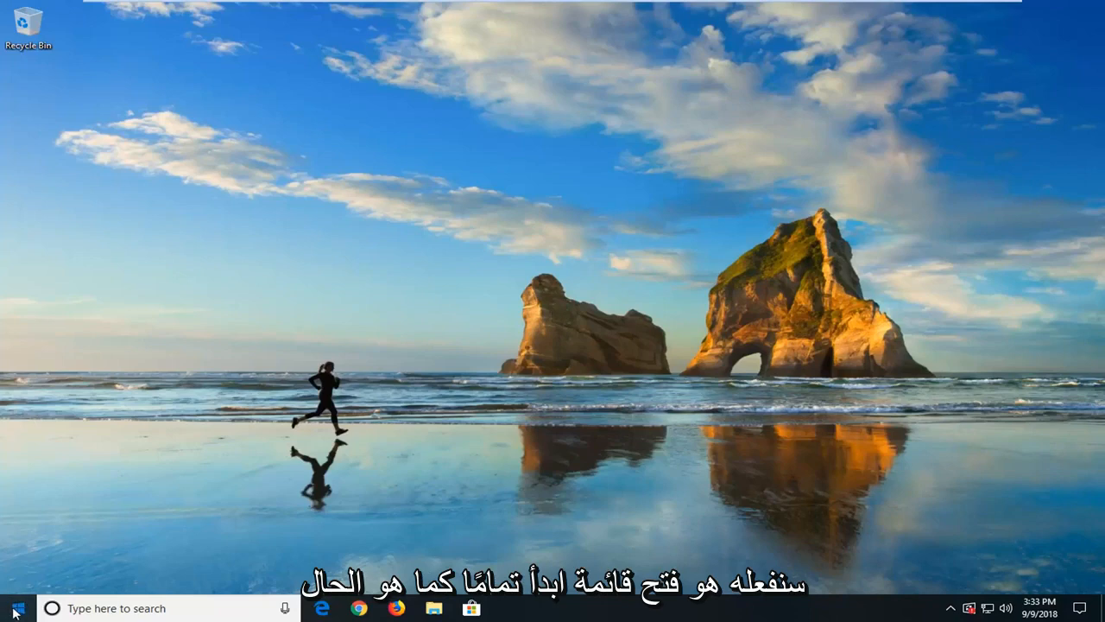
- Search the Start menu for "services" and open the Services console
click(14, 608)
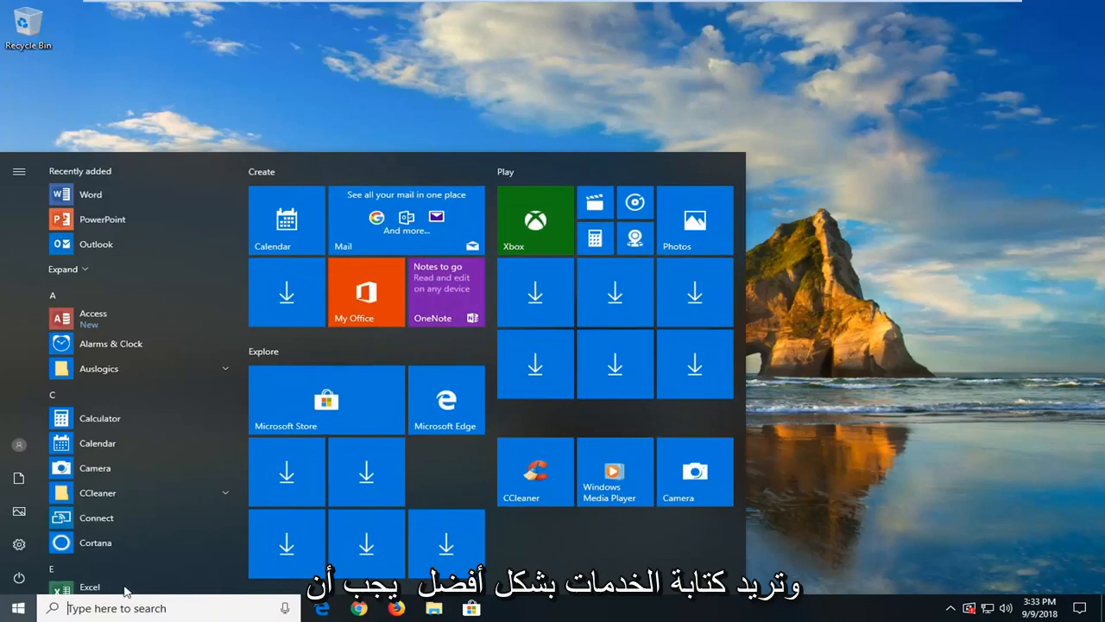
text(service)
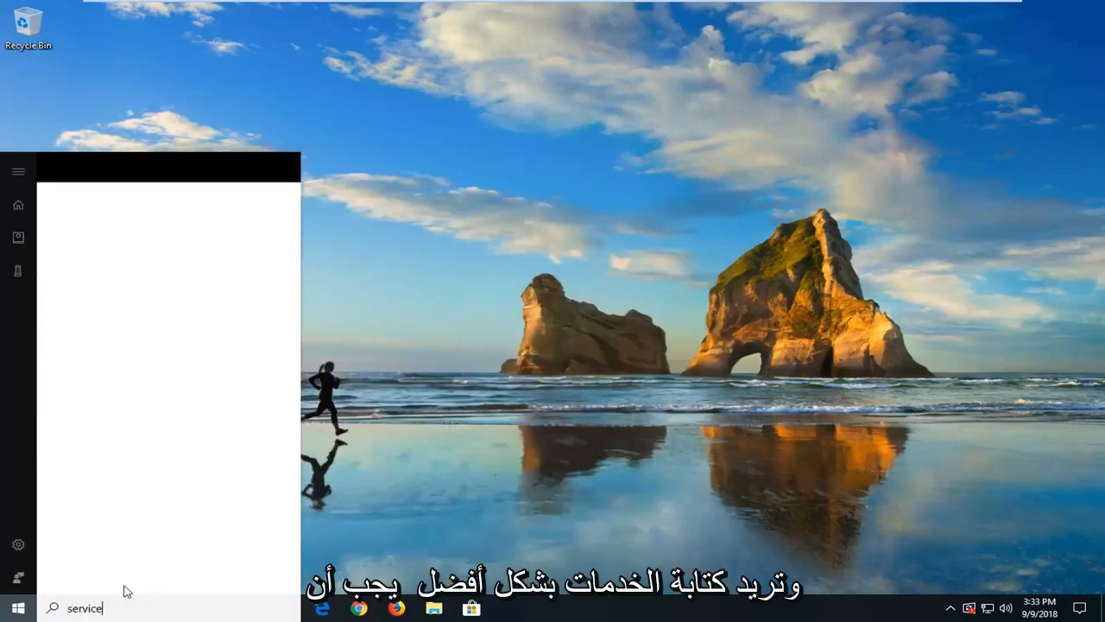
text(s)
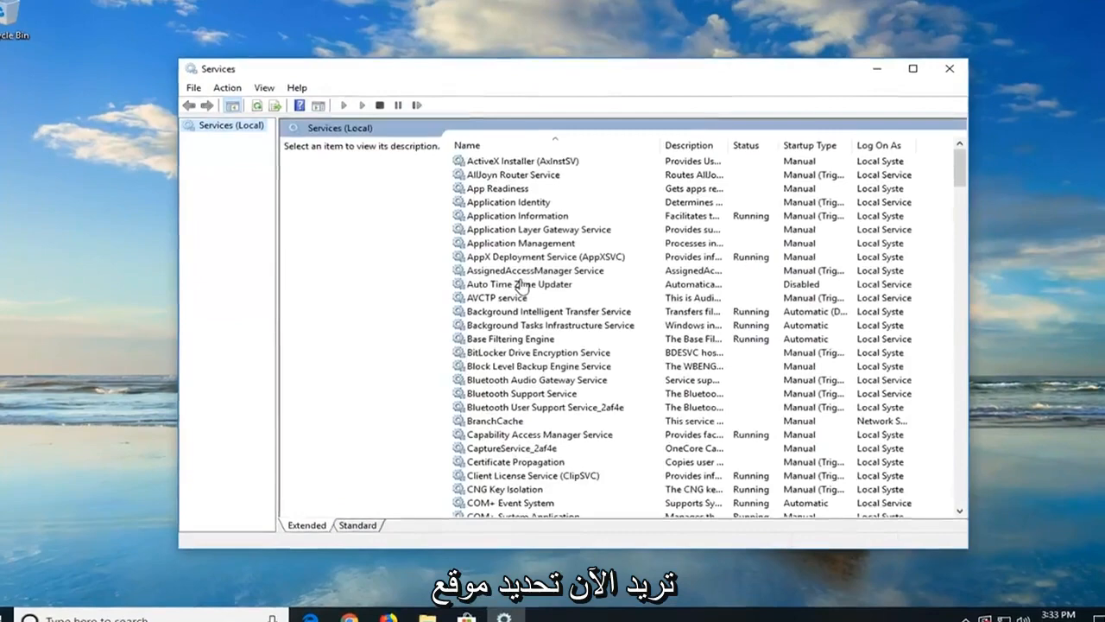
- Stop the Background Intelligent Transfer Service from its properties and close the dialog
click(544, 311)
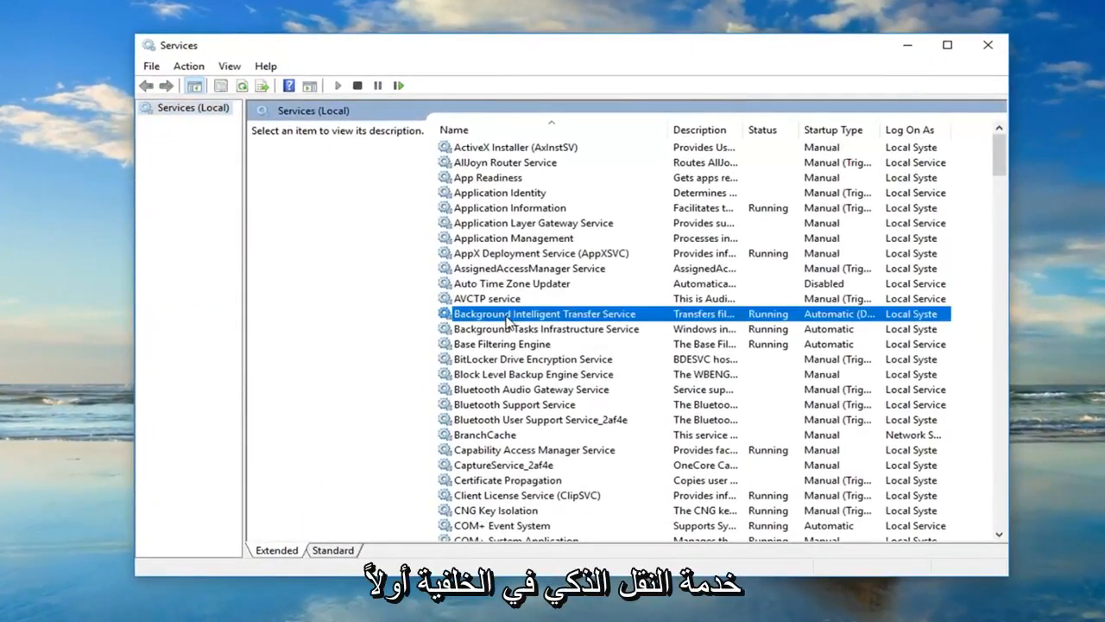
click(544, 314)
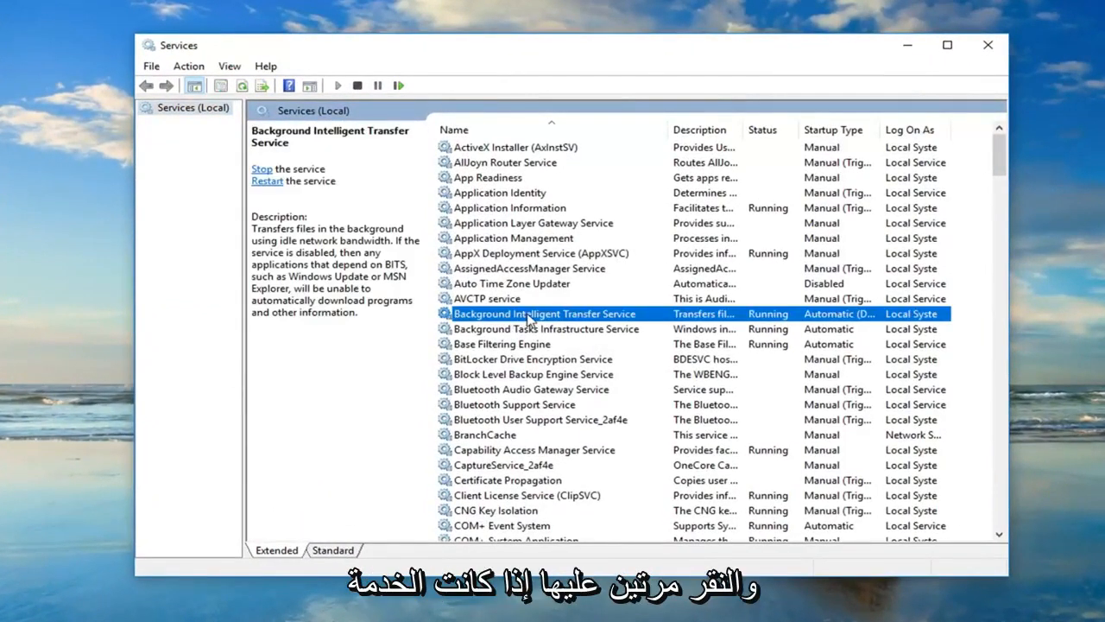
double_click(544, 314)
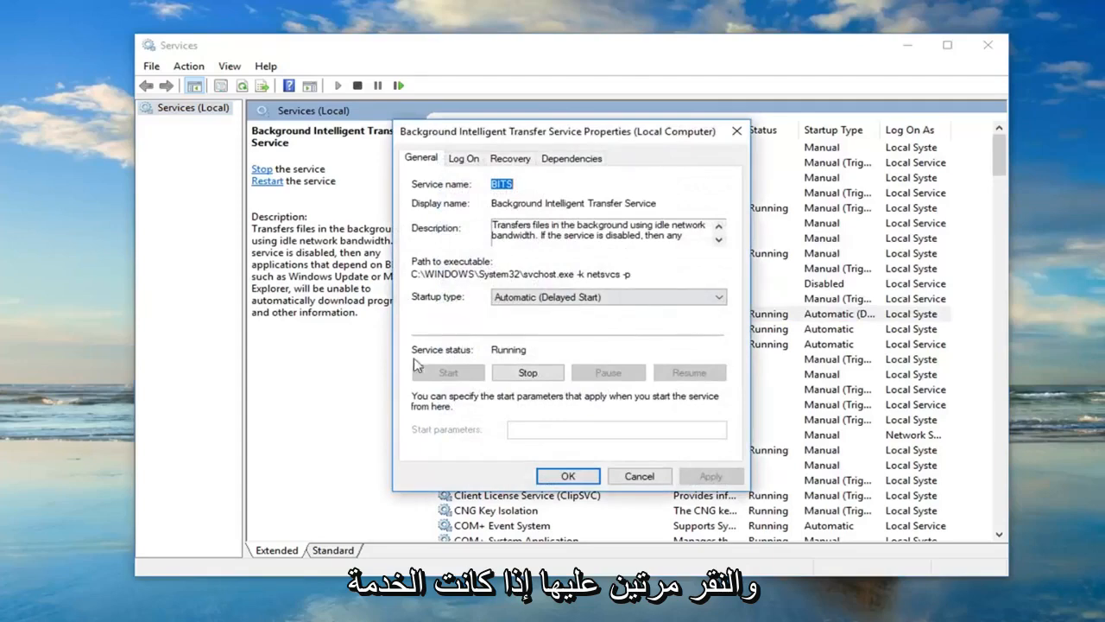
mouse_move(529, 373)
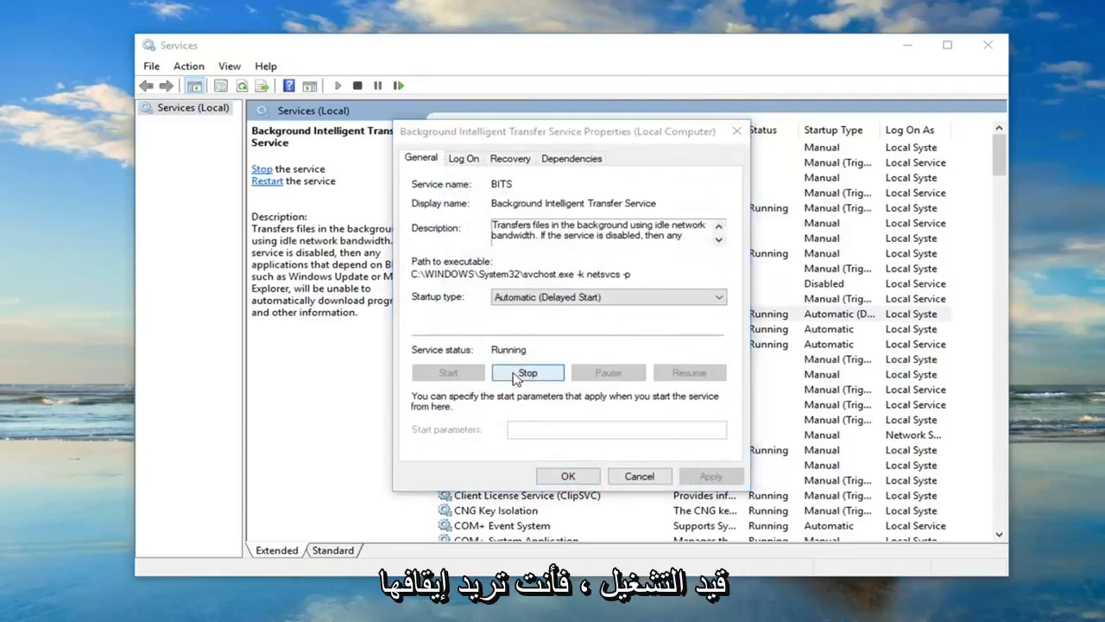
click(529, 373)
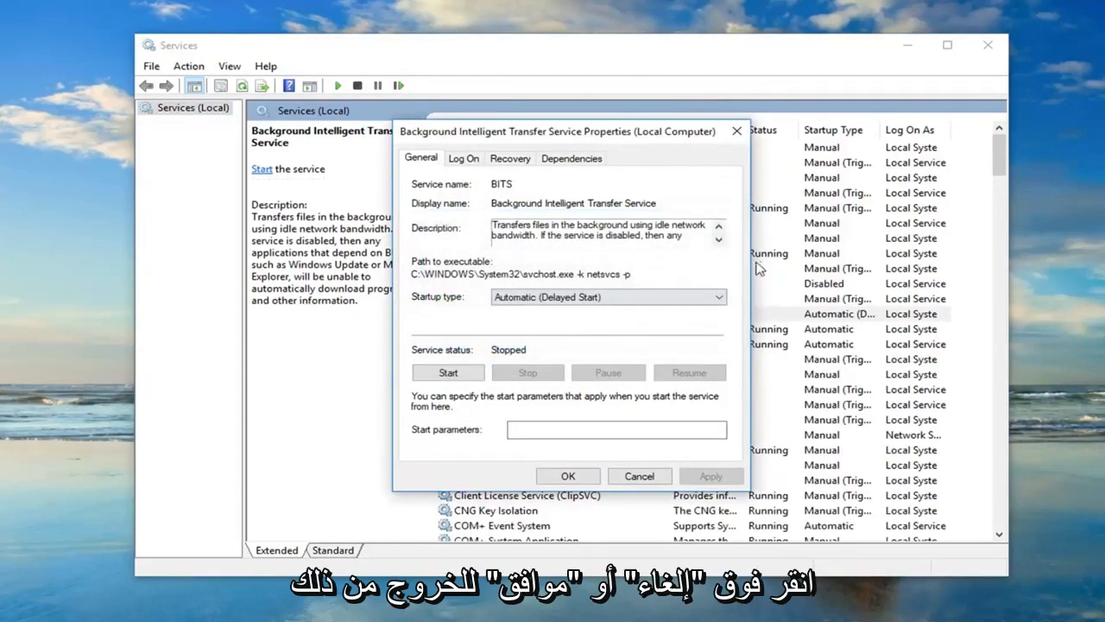
click(639, 477)
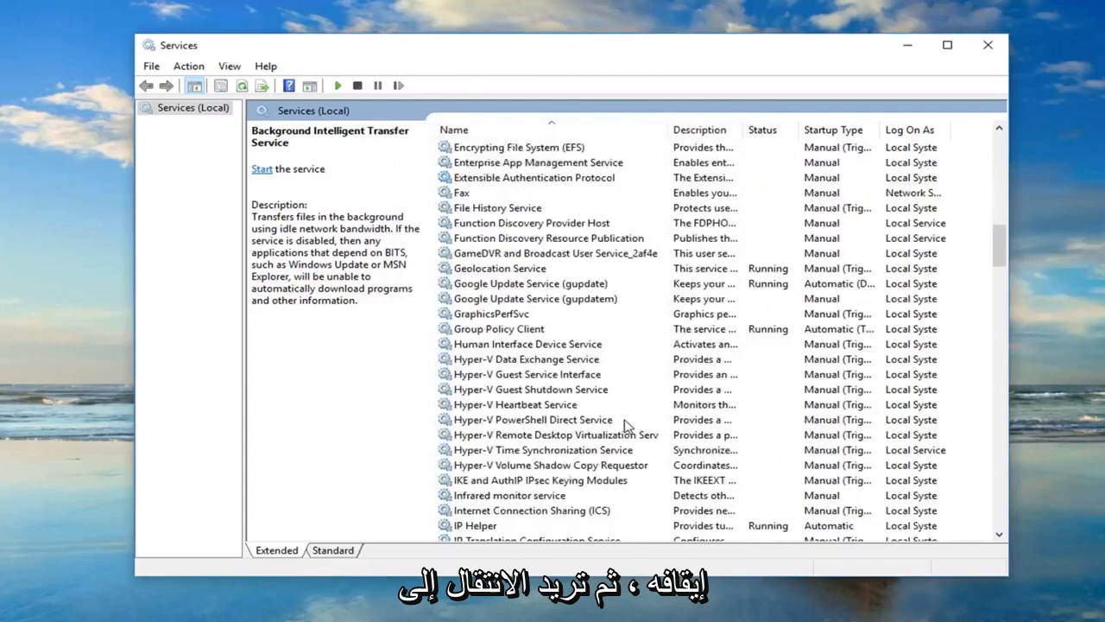
- Scroll the services list down to Windows Update
scroll(down, 3)
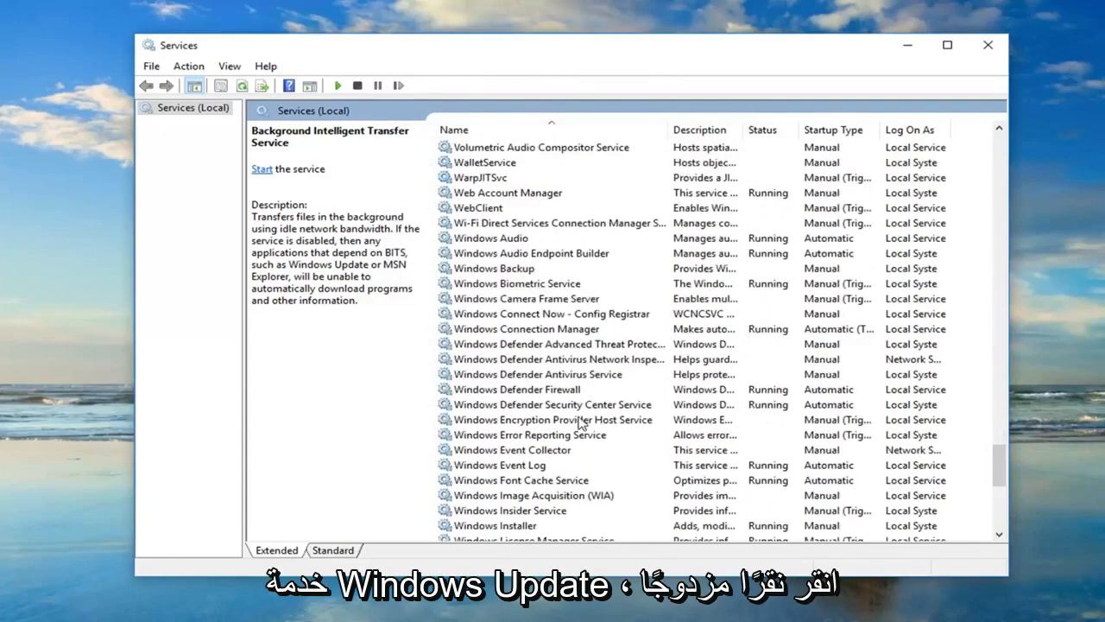
scroll(down, 3)
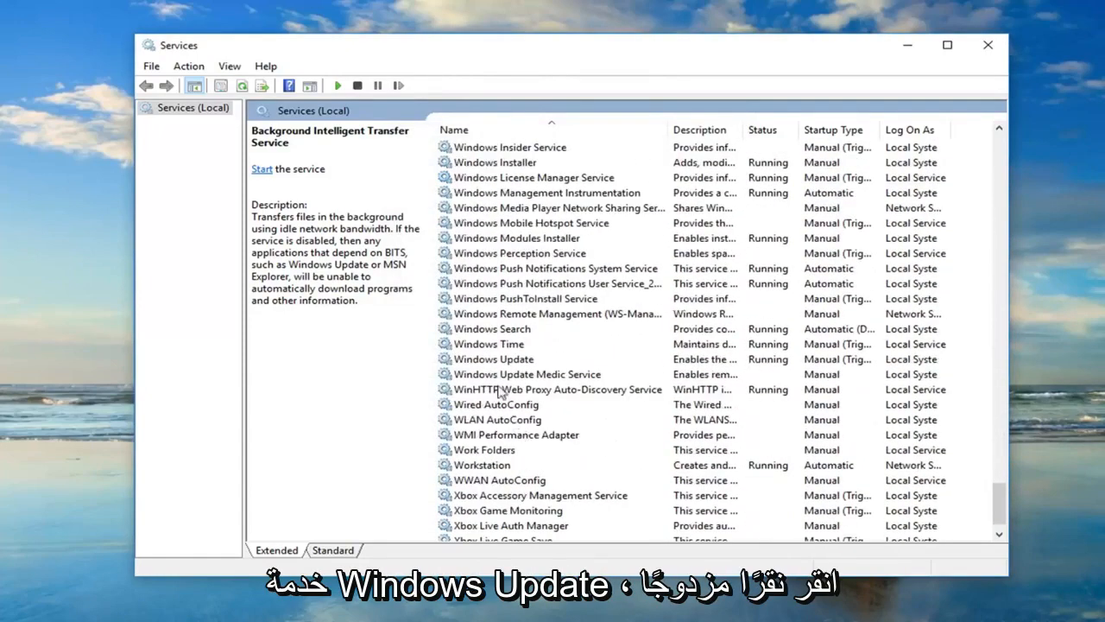
- Stop the Windows Update service from its properties and wait for Service Control to finish
double_click(494, 358)
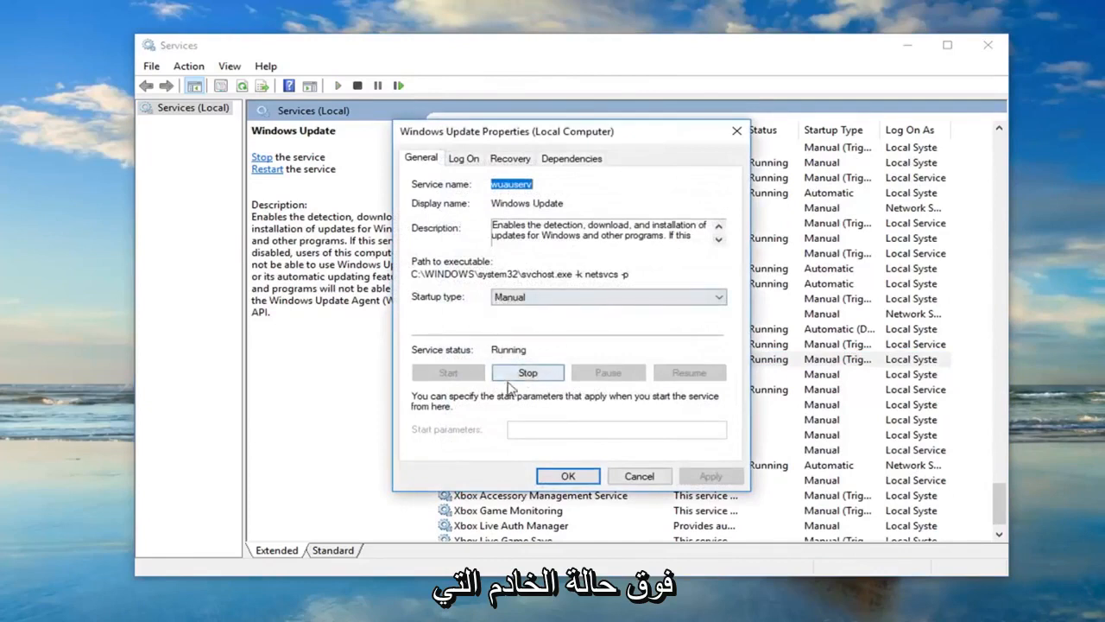
click(529, 373)
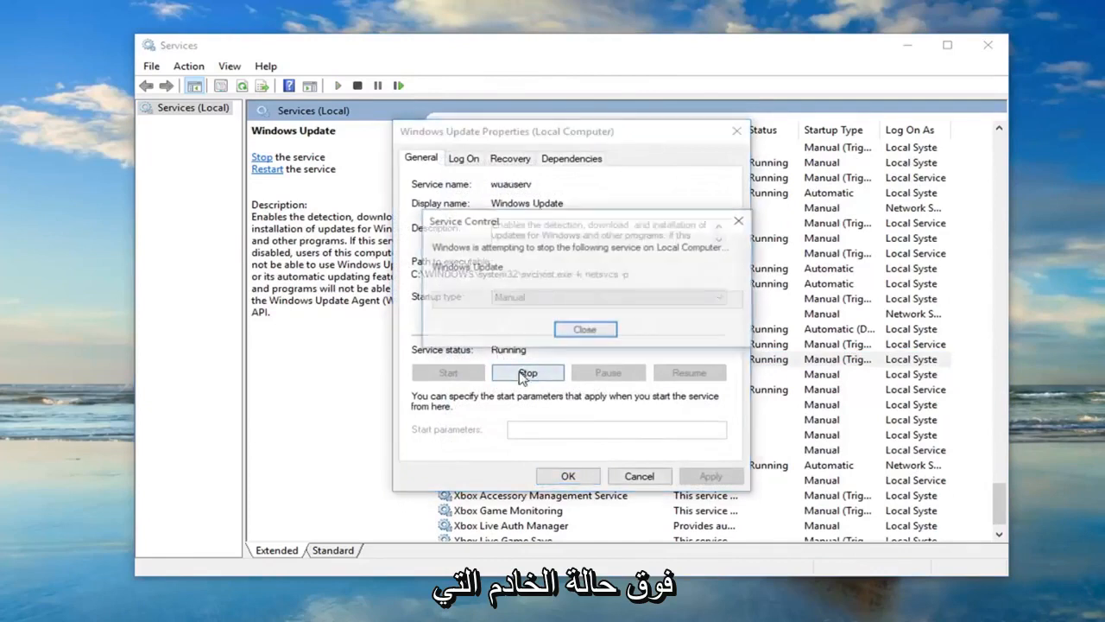
click(529, 373)
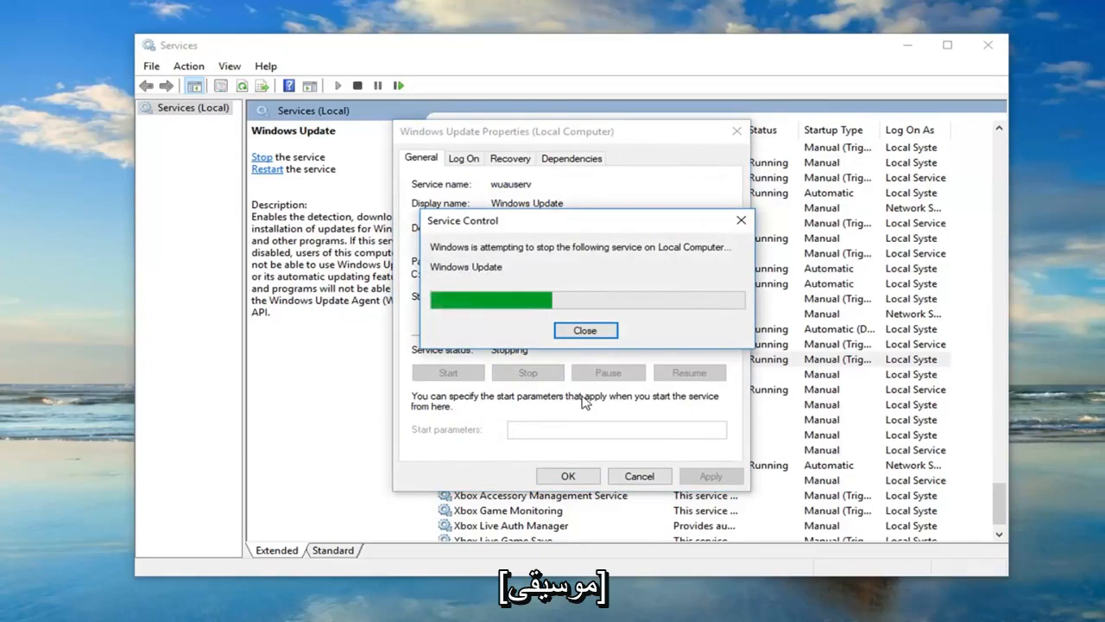
mouse_move(549, 409)
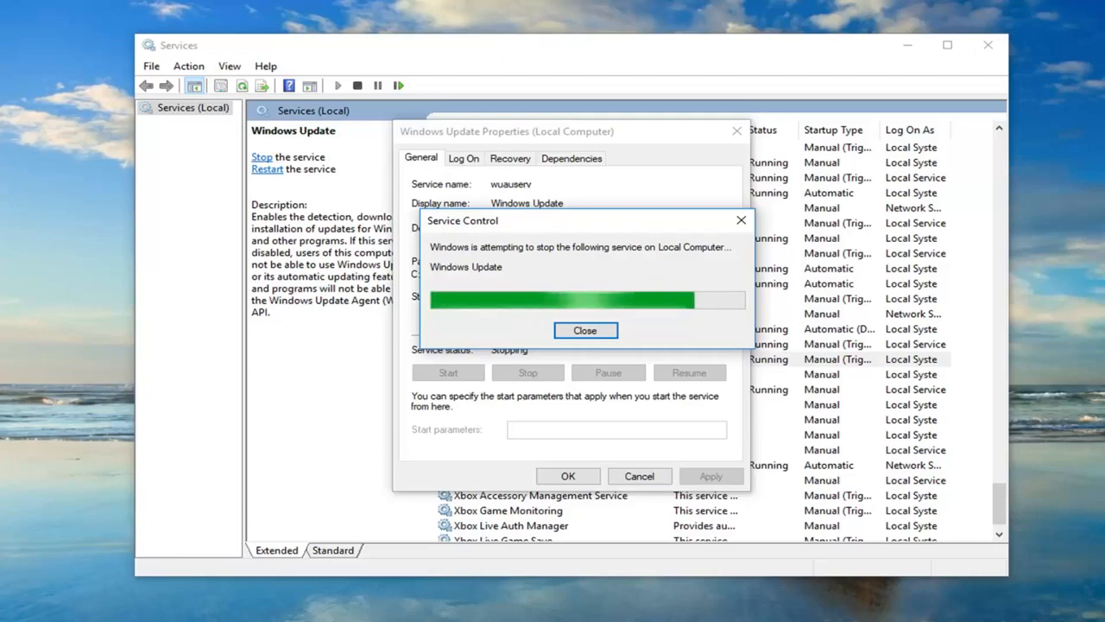
click(585, 330)
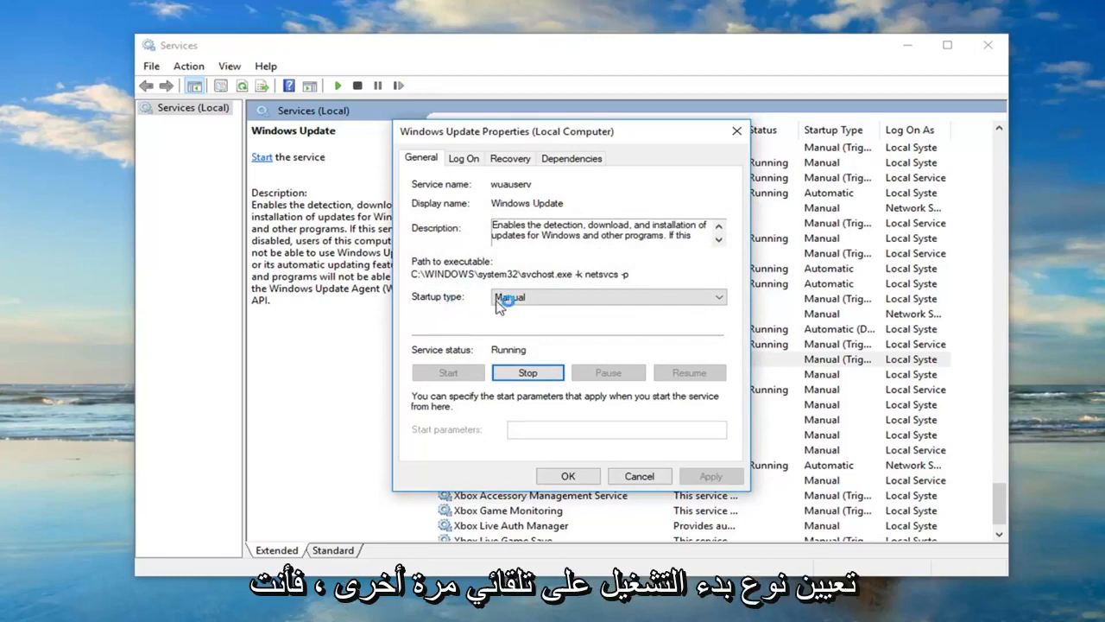
- Set Windows Update's startup type to Automatic and apply it
click(604, 297)
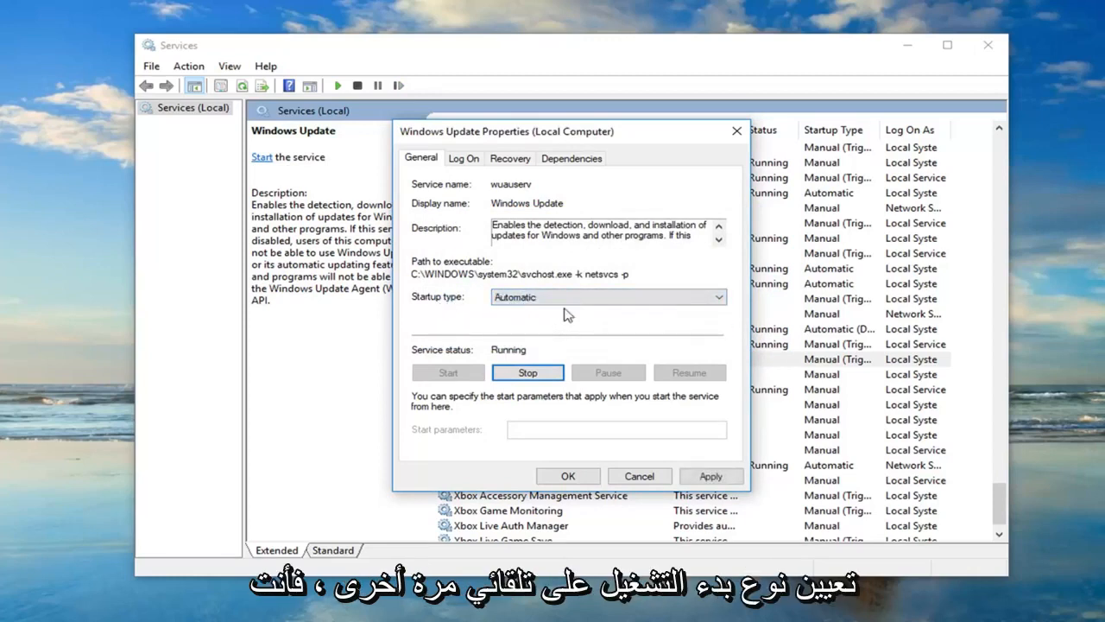
click(529, 373)
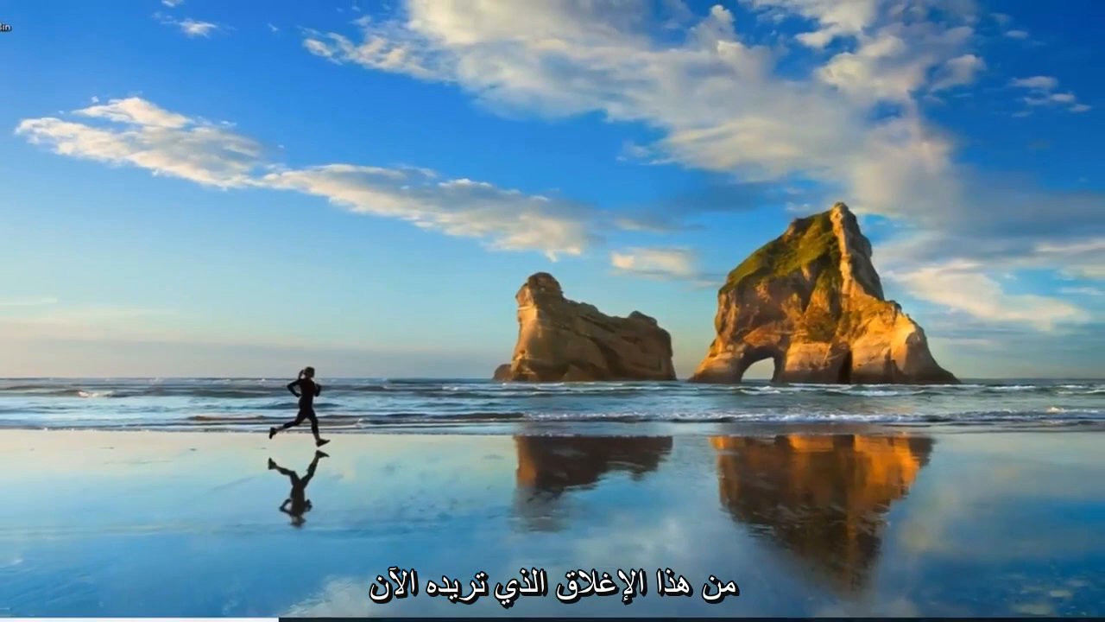
- Search the Start menu for "file explorer" and launch File Explorer
click(15, 608)
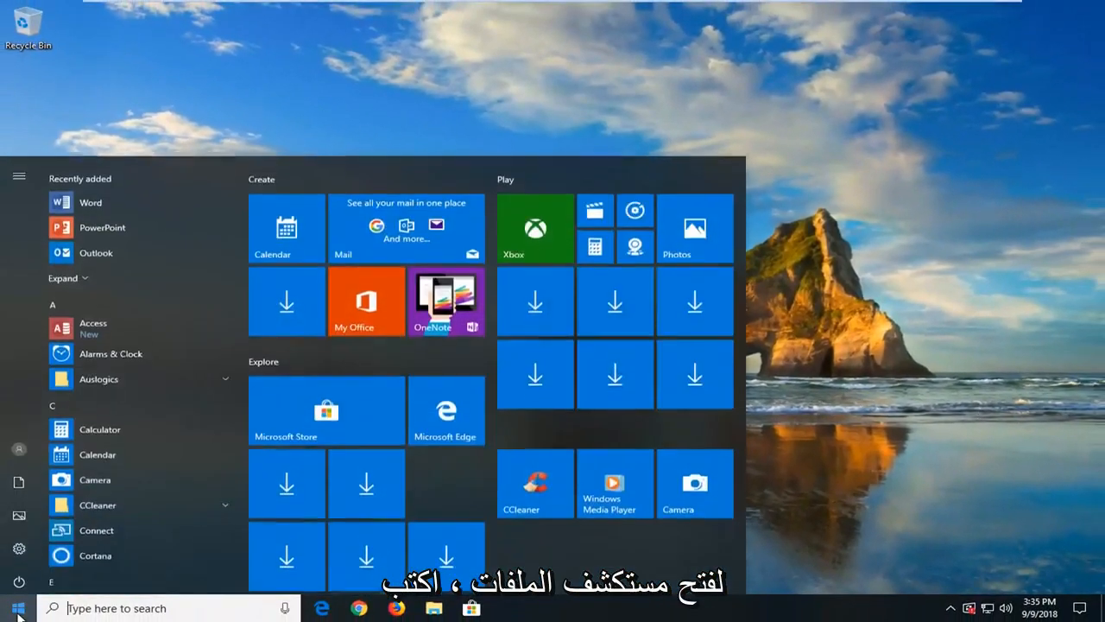
text(file ex)
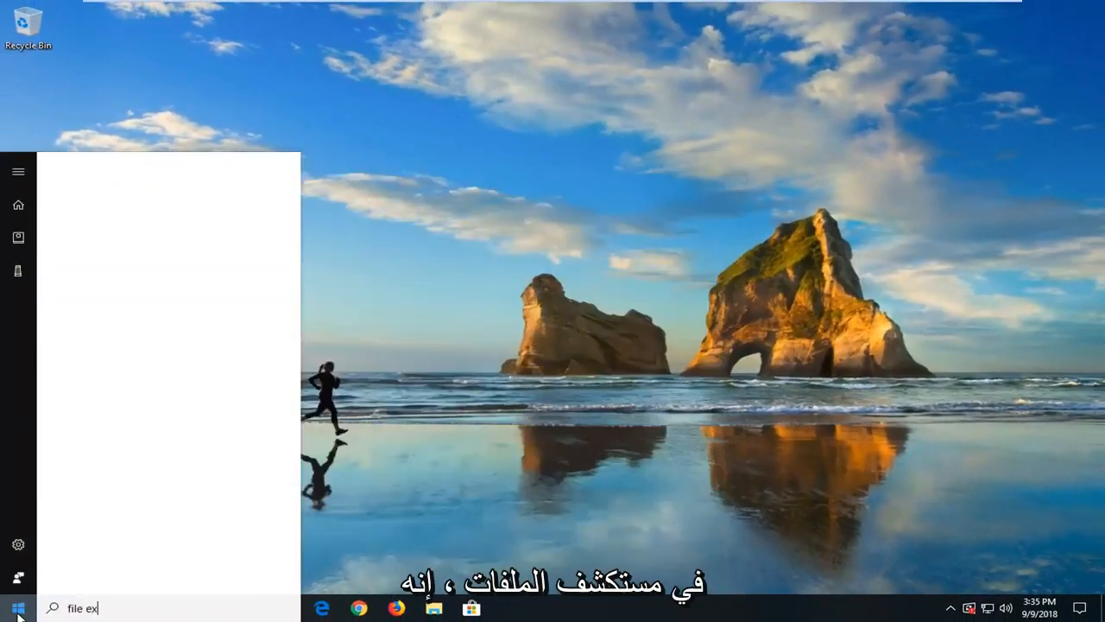
text(plorer)
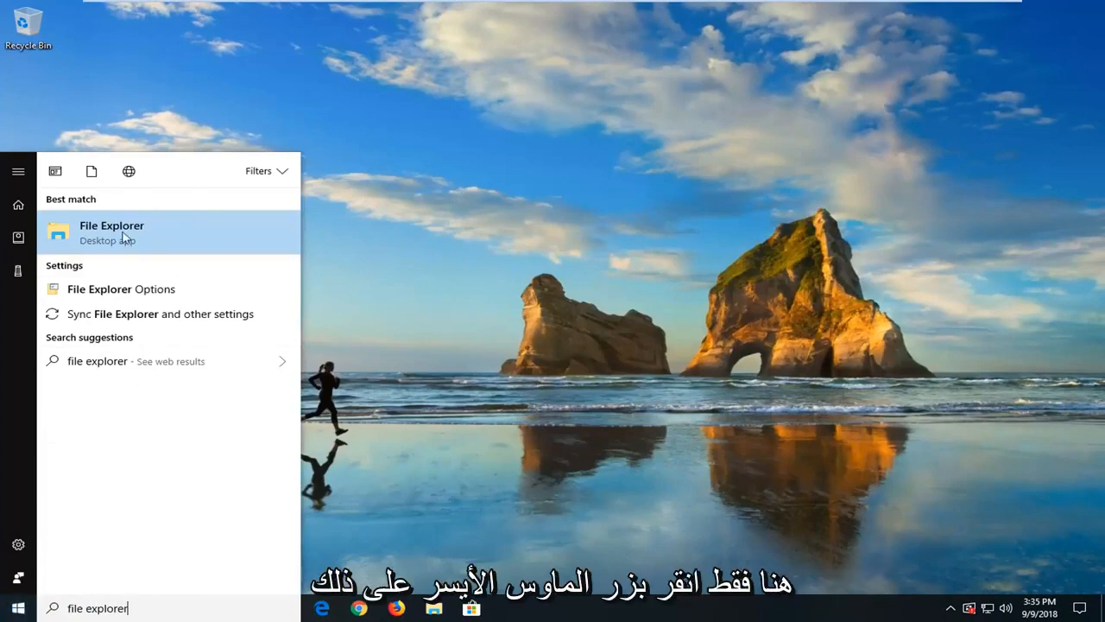
click(111, 232)
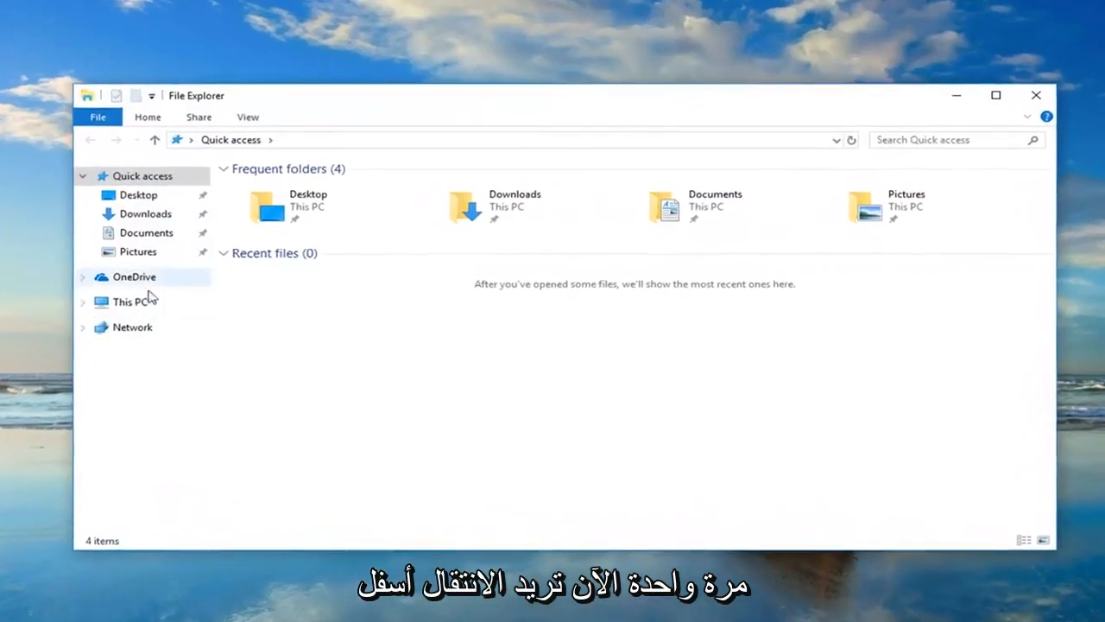
- Navigate from This PC into Local Disk (C:) and the Windows folder
click(117, 301)
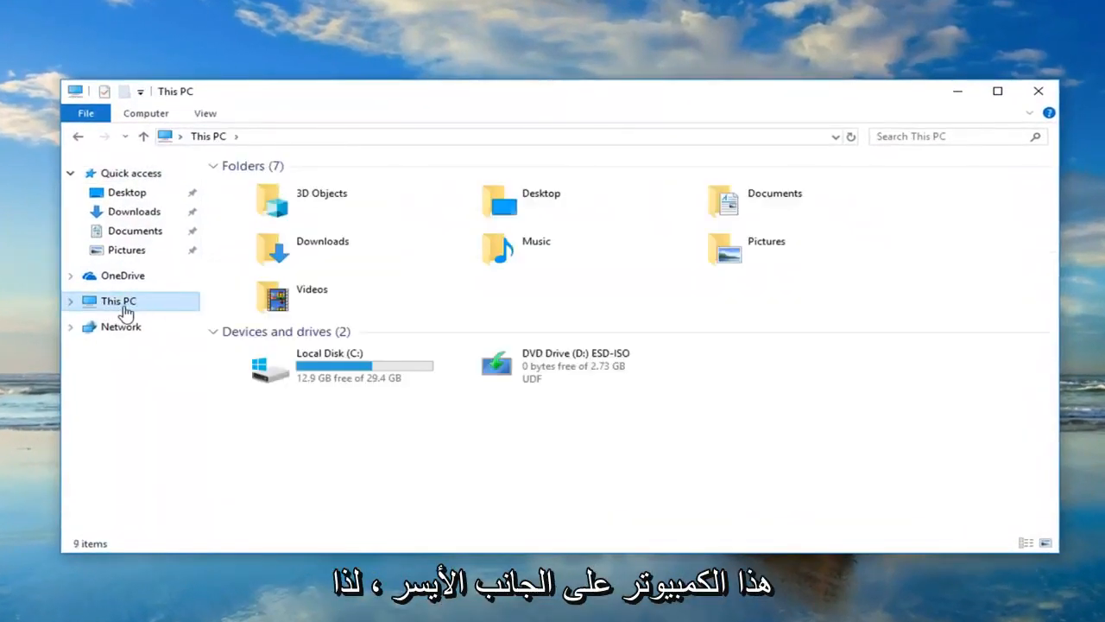
click(328, 366)
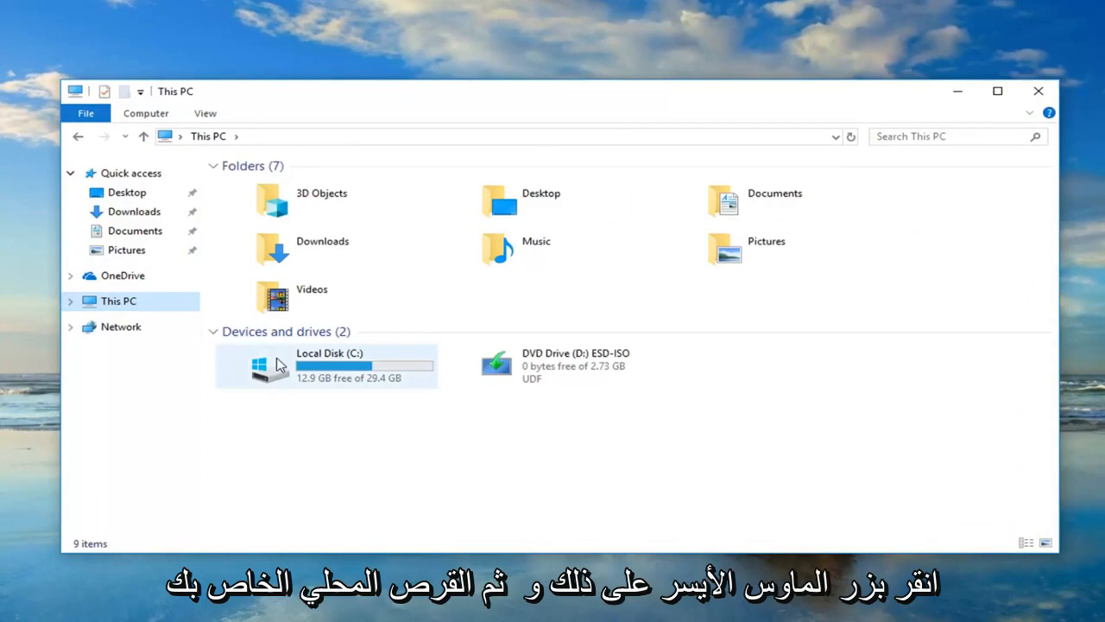
mouse_move(246, 394)
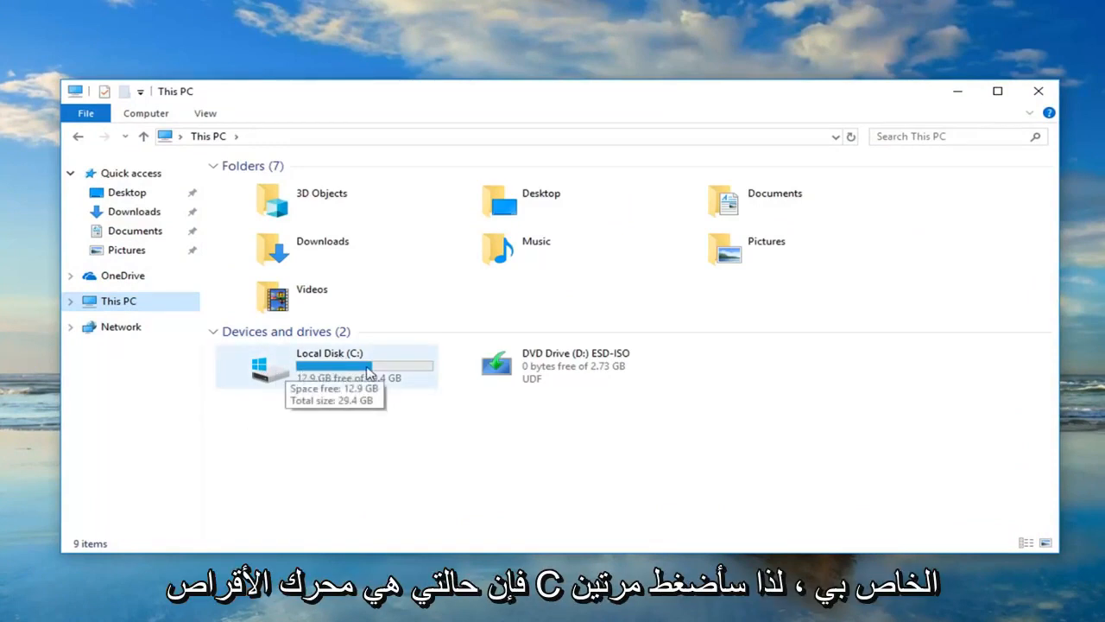
double_click(328, 365)
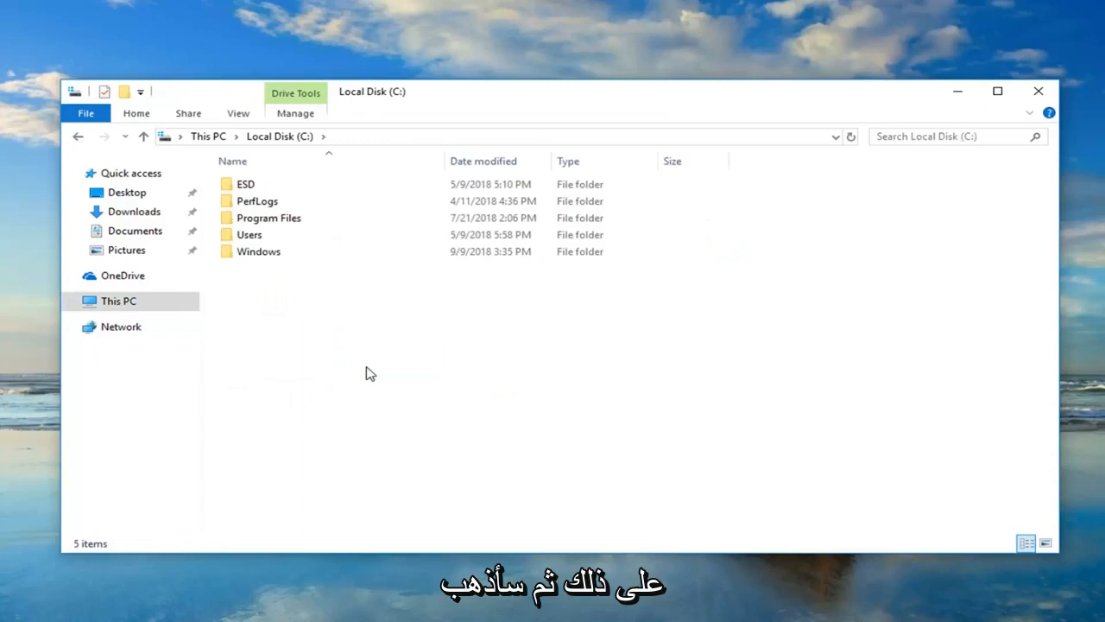
double_click(259, 252)
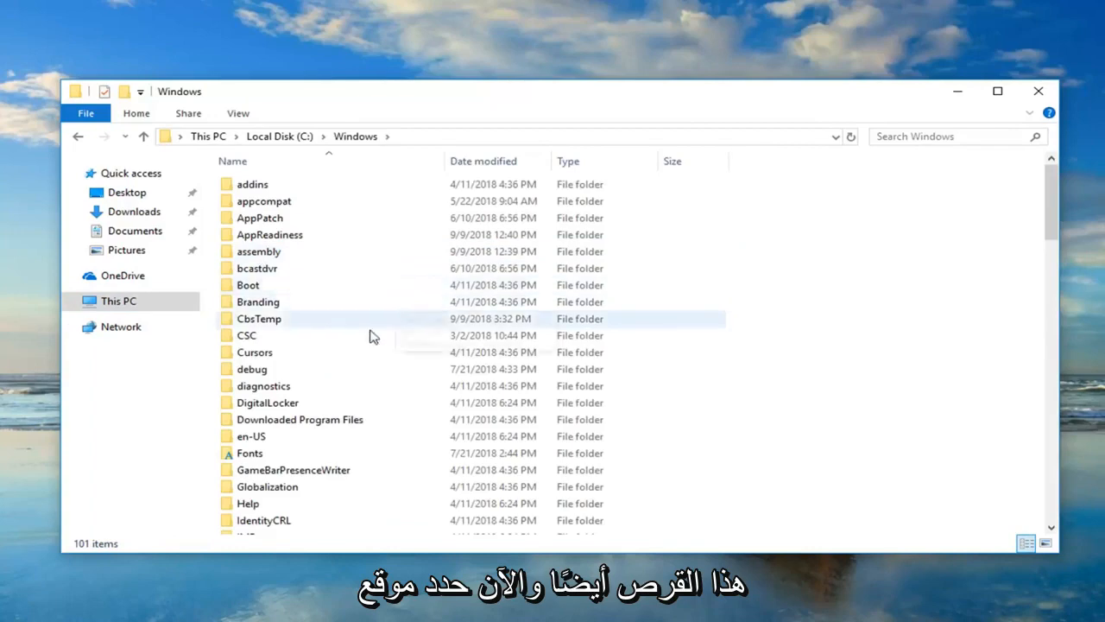
- Open SoftwareDistribution\Download and delete all cached update files
scroll(down, 3)
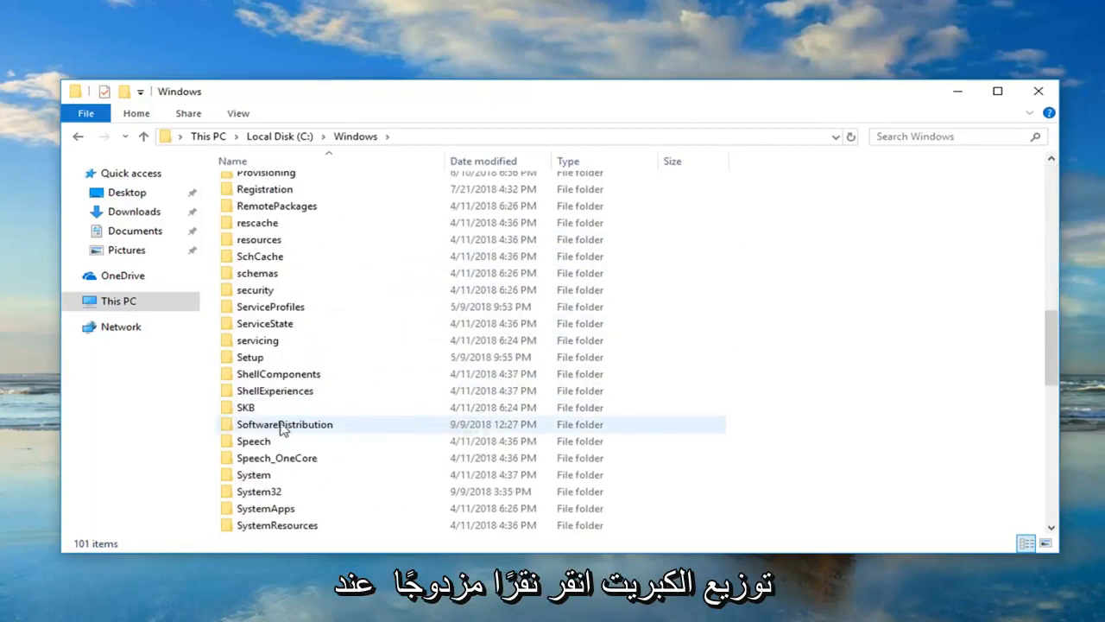
double_click(283, 425)
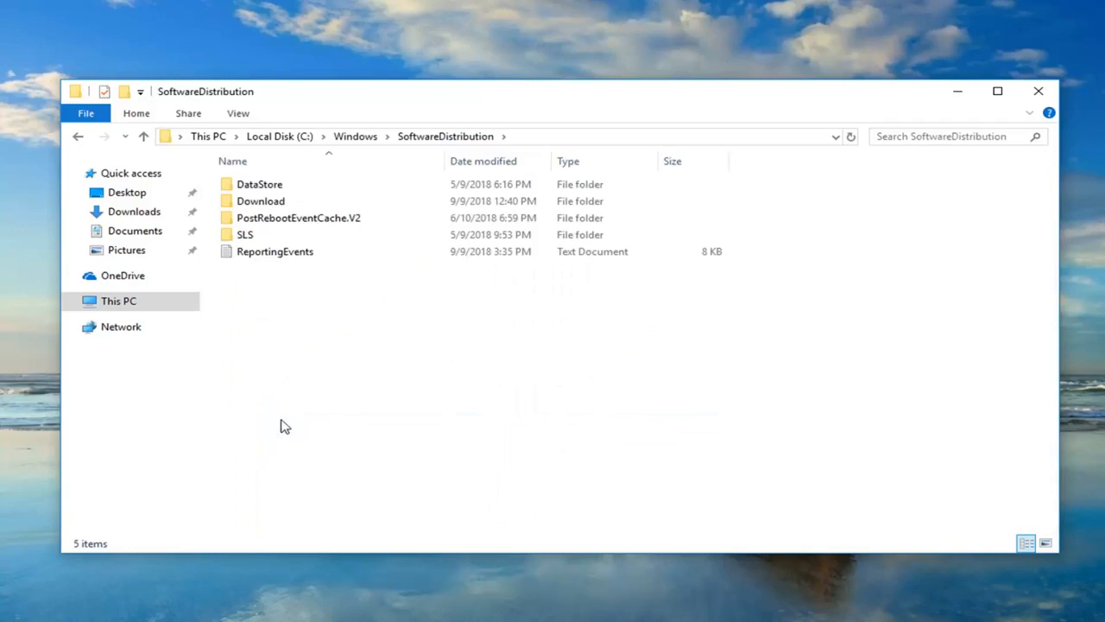
mouse_move(304, 300)
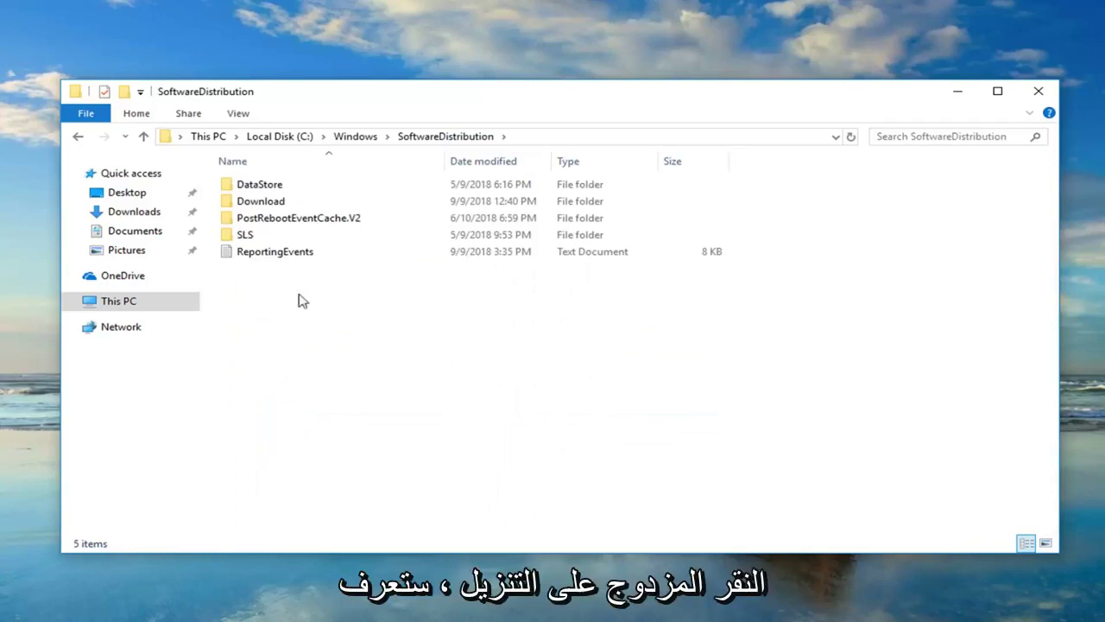
double_click(259, 201)
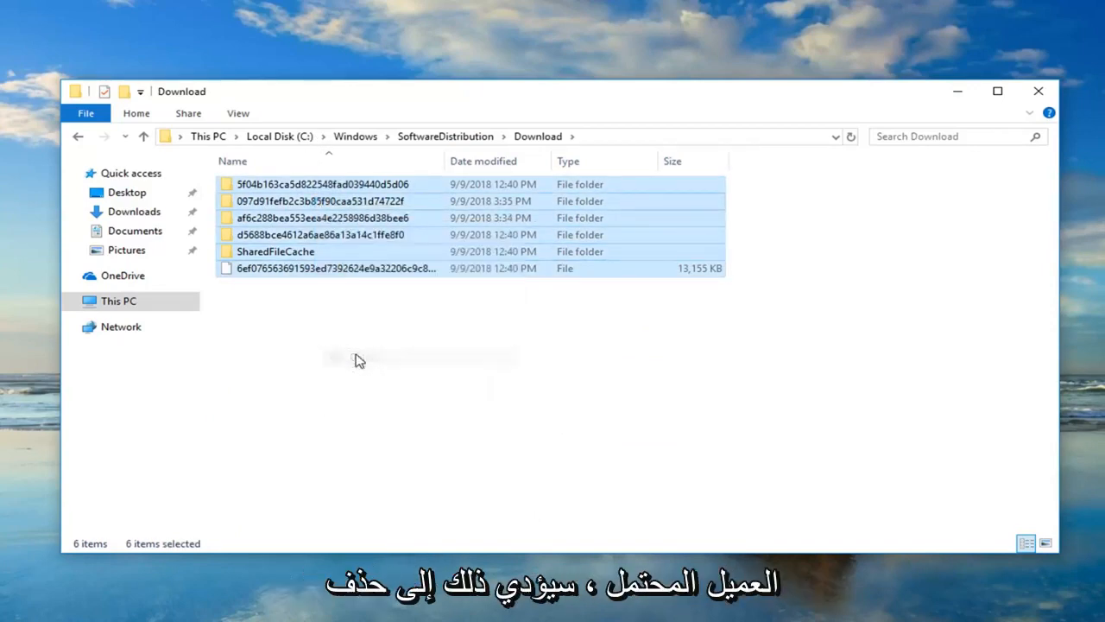
key(Delete)
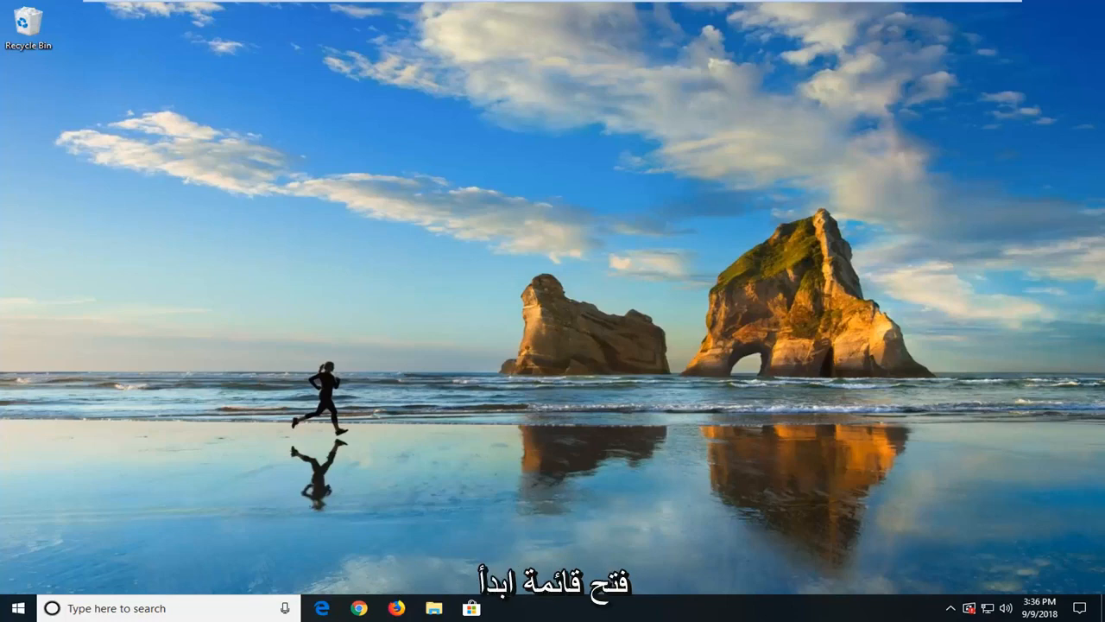
- Search "cmd" and run Command Prompt as administrator, confirming the UAC prompt
click(17, 608)
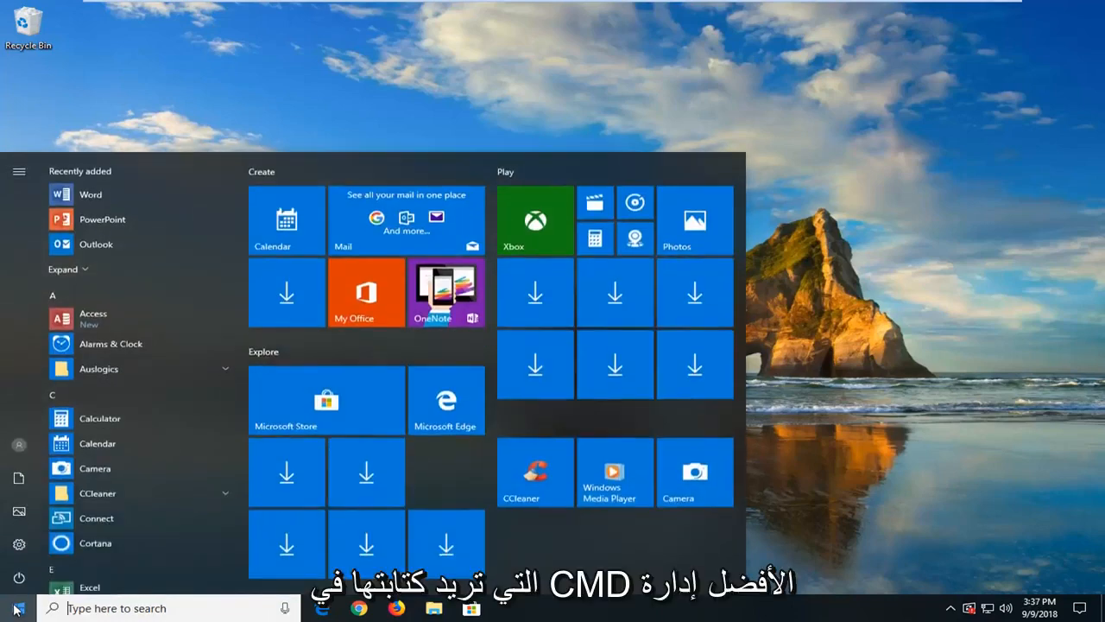
text(cmd)
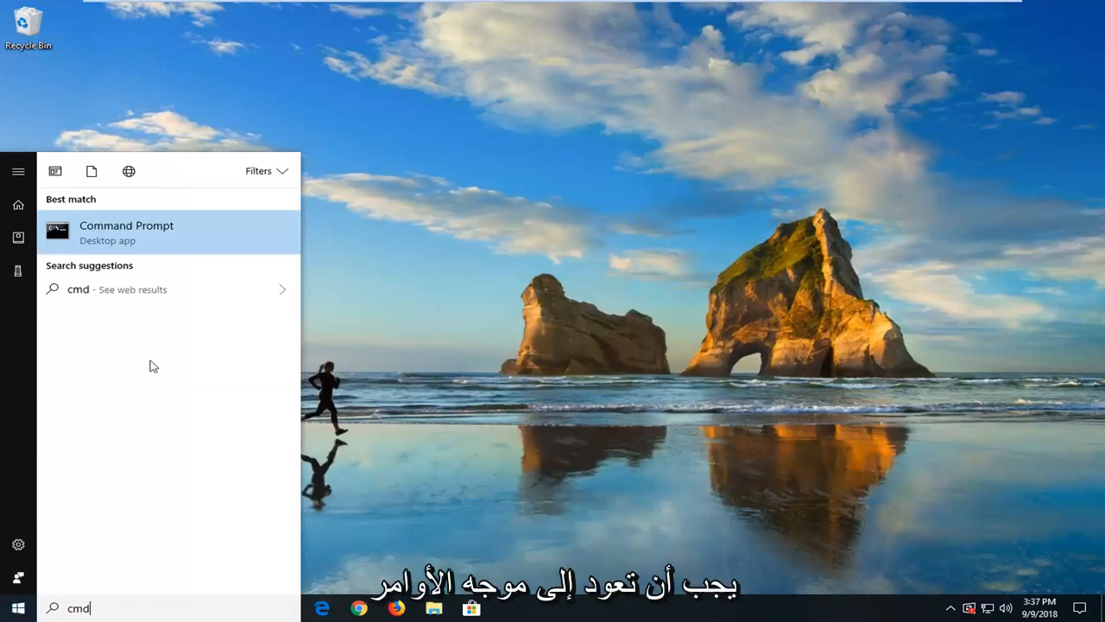
mouse_move(133, 233)
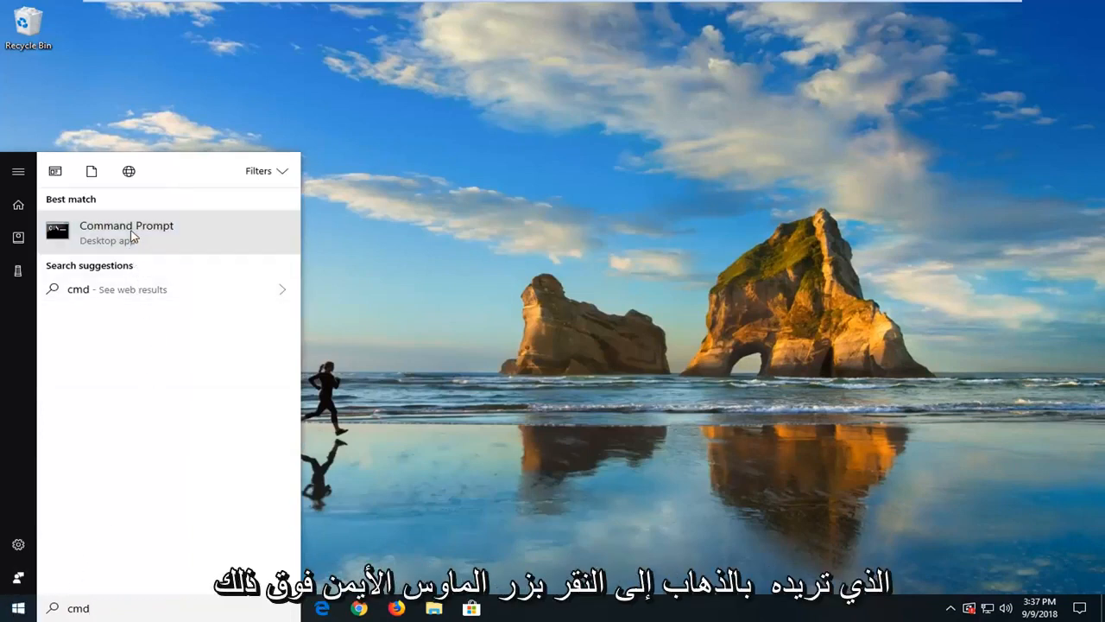
right_click(126, 231)
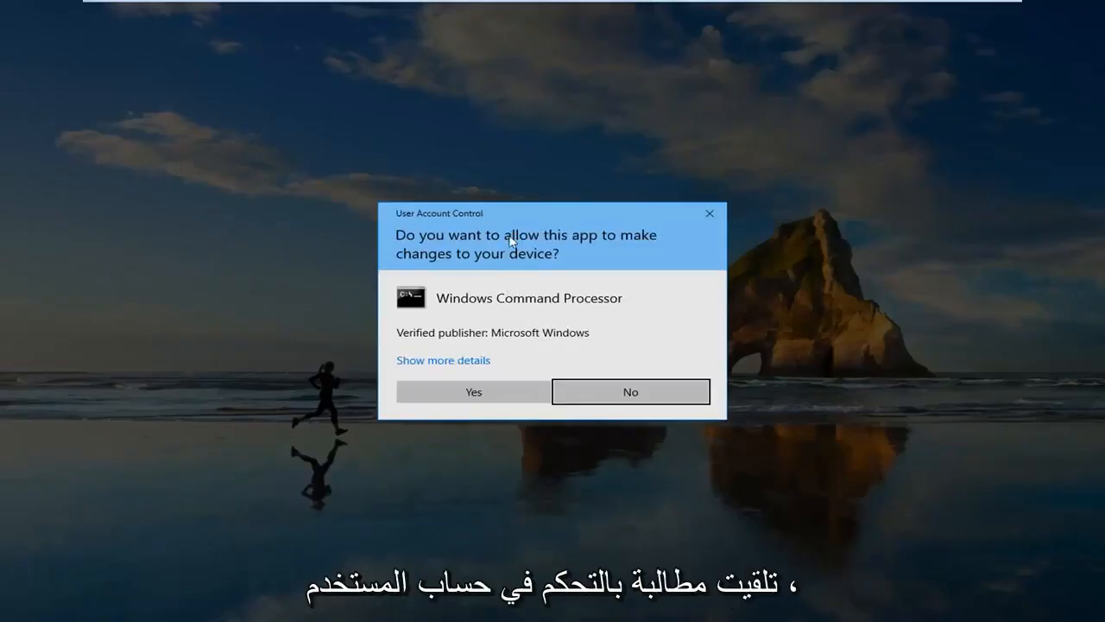
click(474, 390)
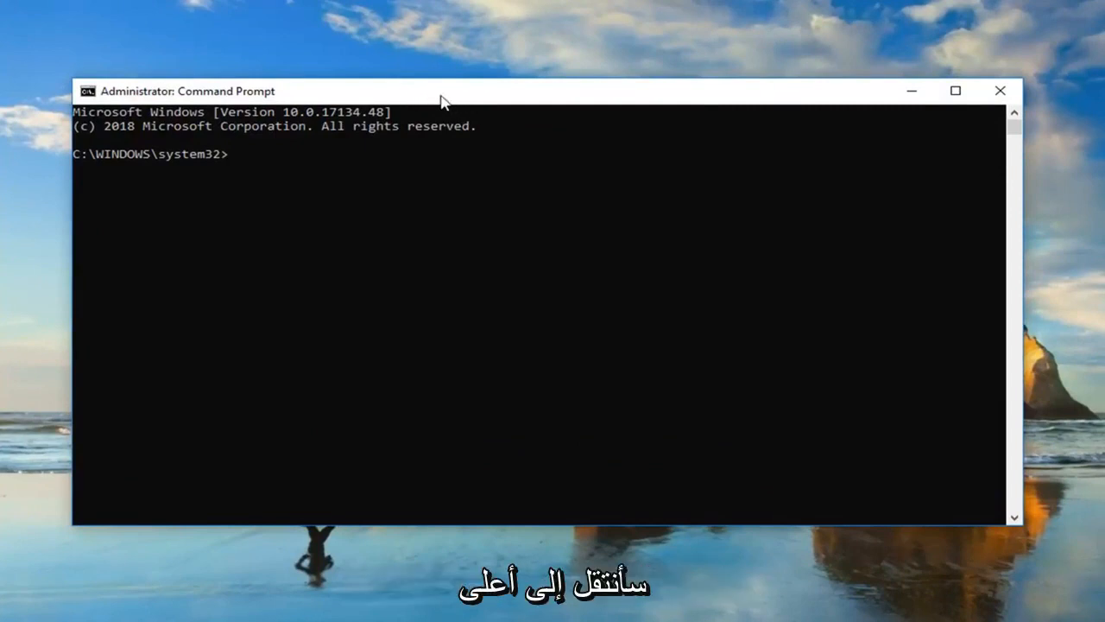
mouse_move(528, 119)
text(cmd)
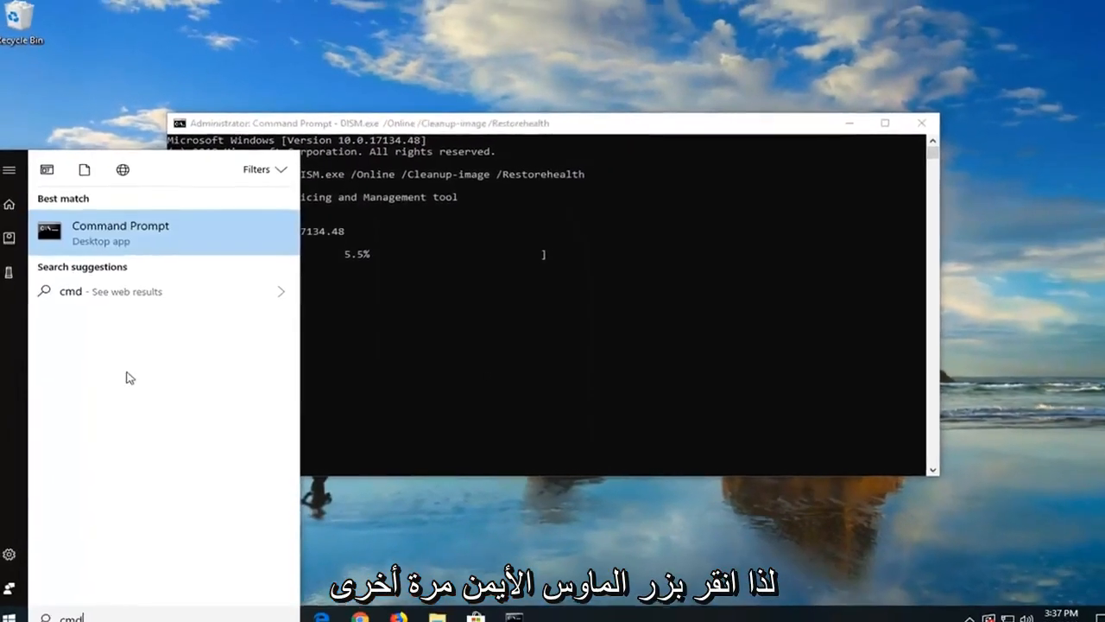
- Launch another administrator Command Prompt and paste sfc /scannow at the prompt
right_click(121, 231)
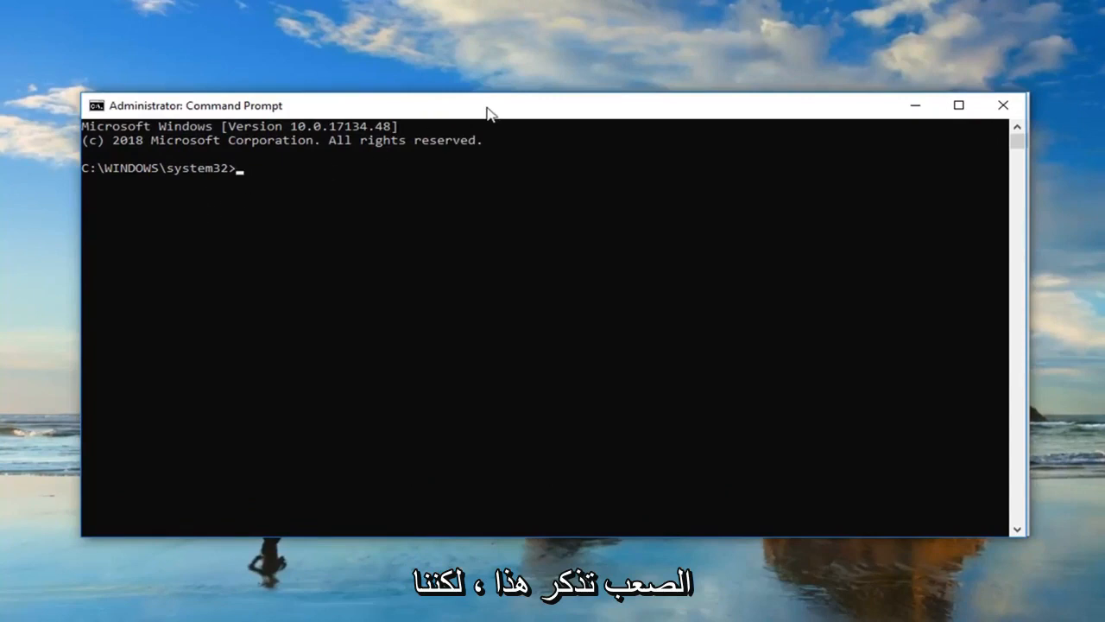
mouse_move(497, 113)
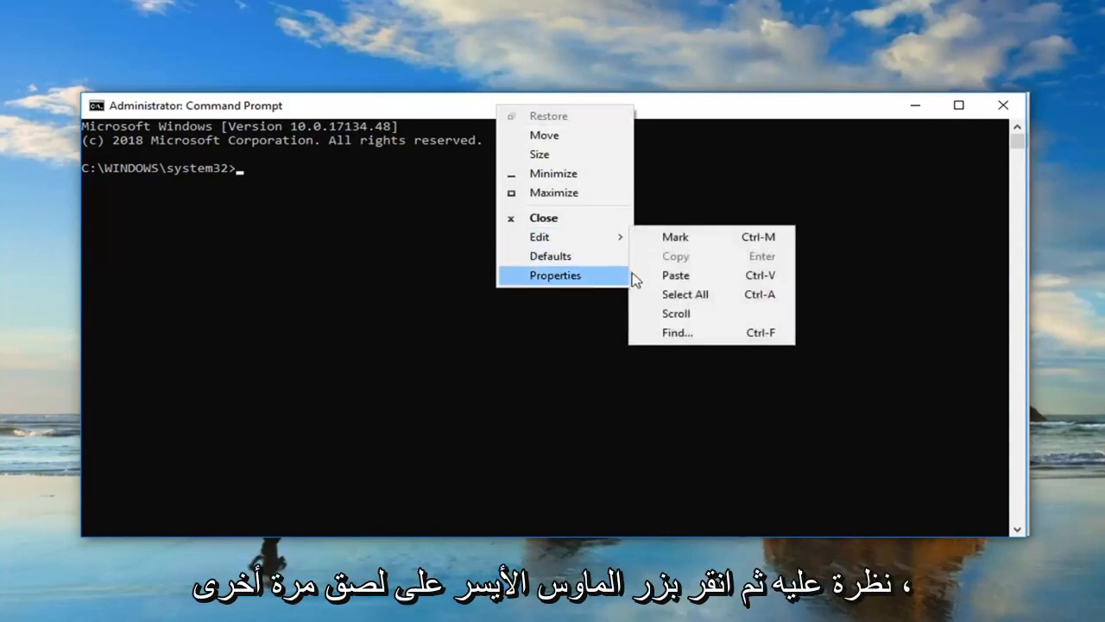
click(676, 274)
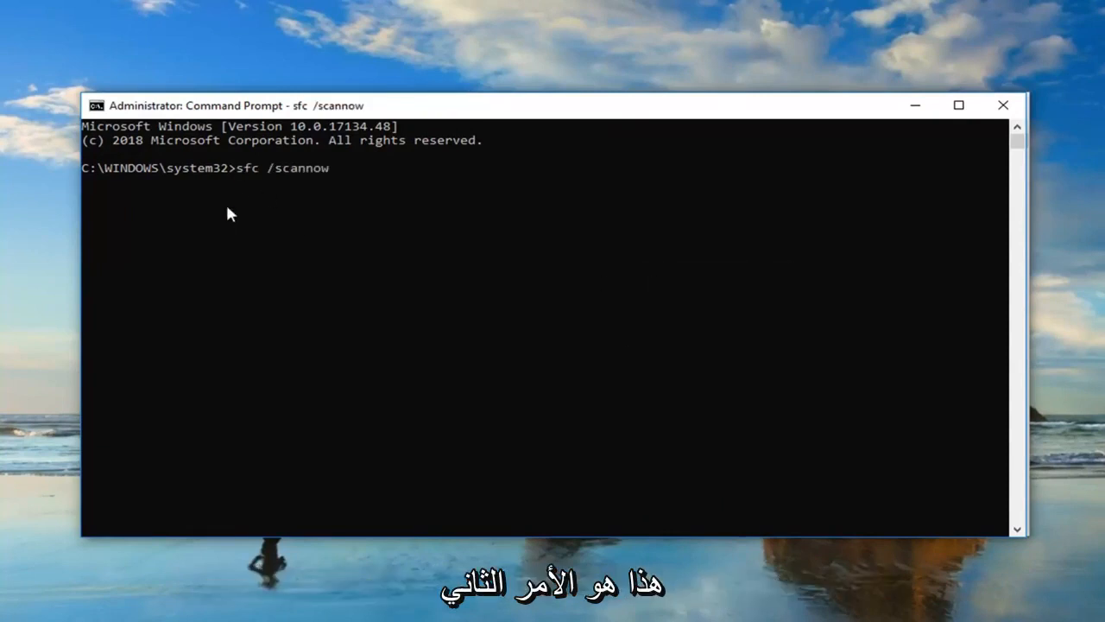
mouse_move(373, 139)
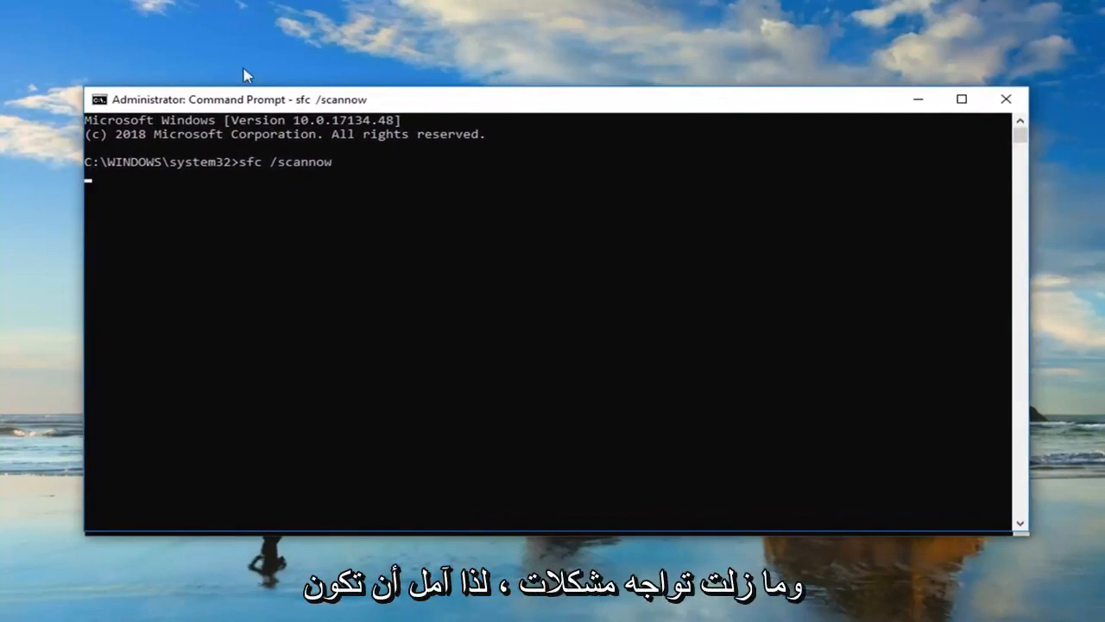
mouse_move(224, 199)
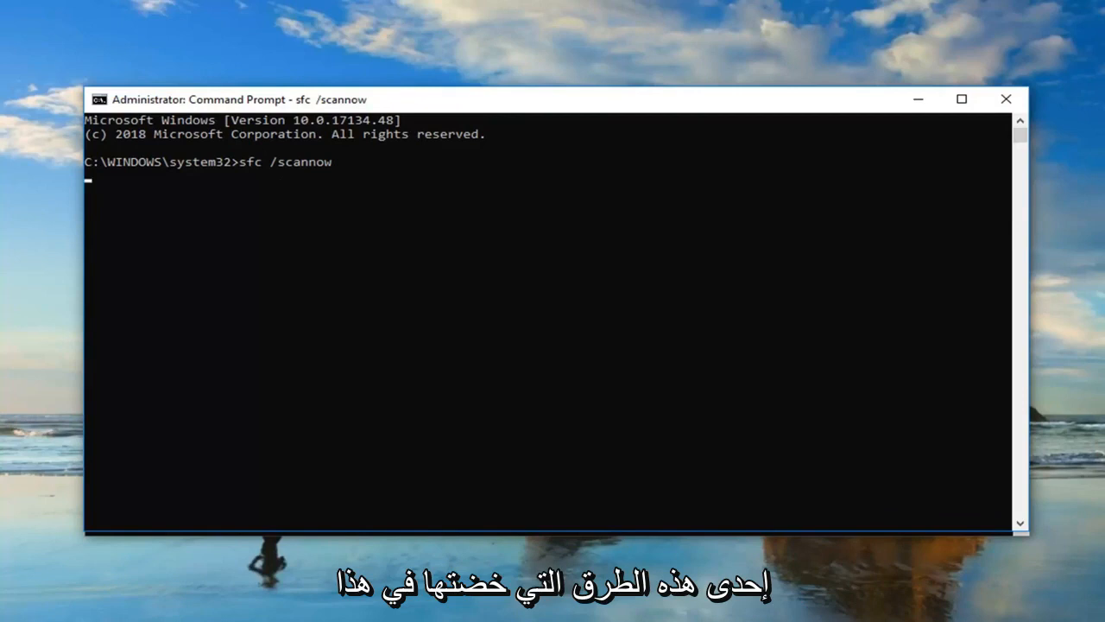
mouse_move(832, 328)
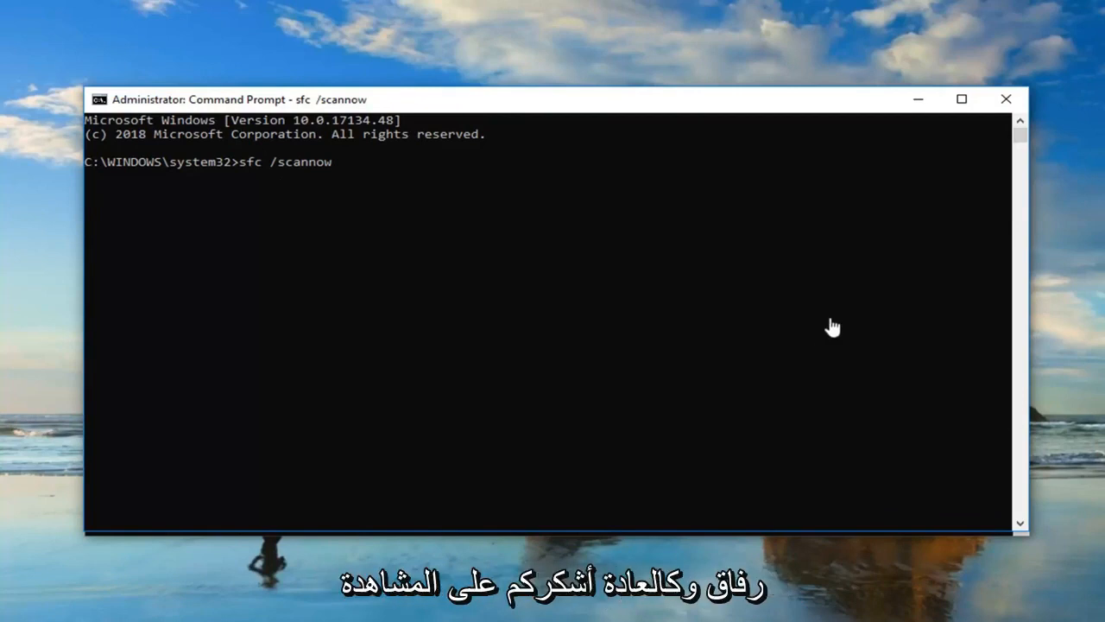
mouse_move(366, 277)
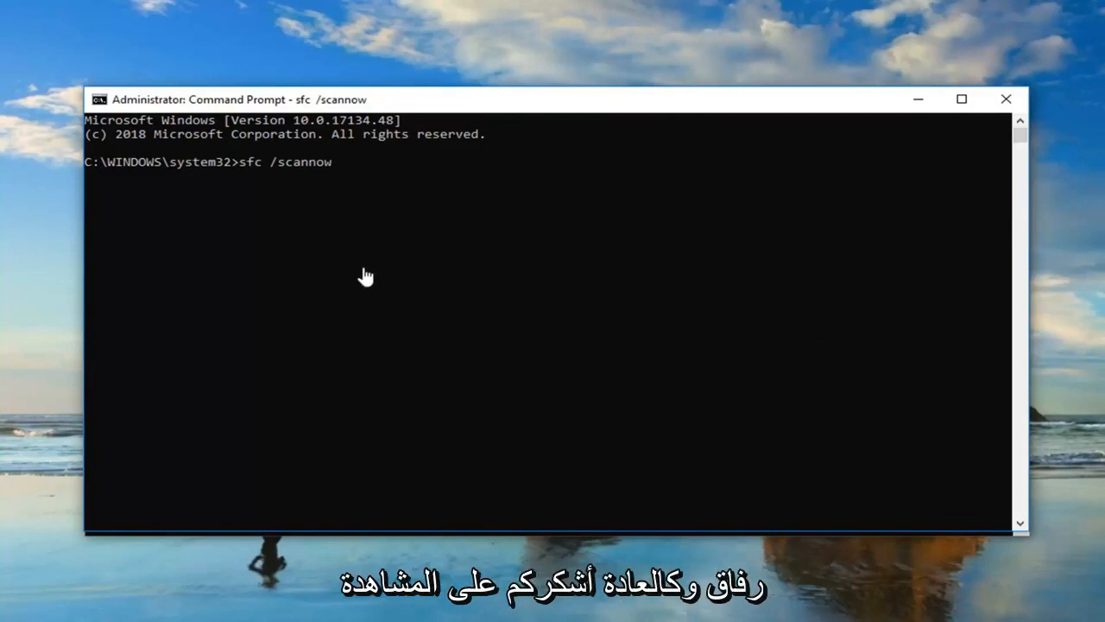